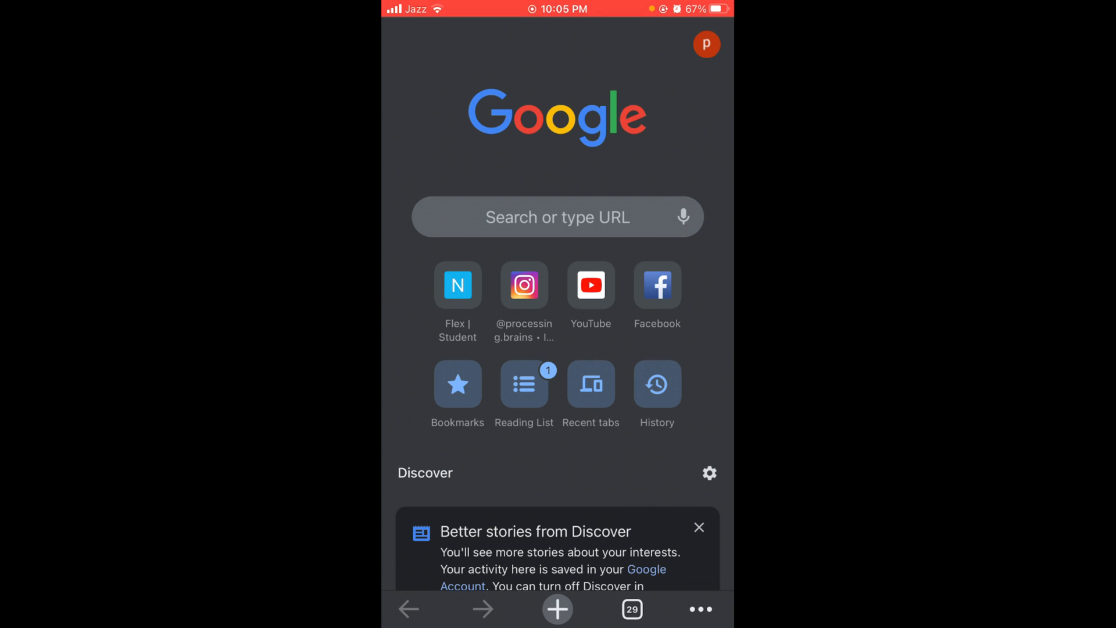
# Step: Go from the Chrome new tab page to the Google Account management page
pyautogui.click(557, 218)
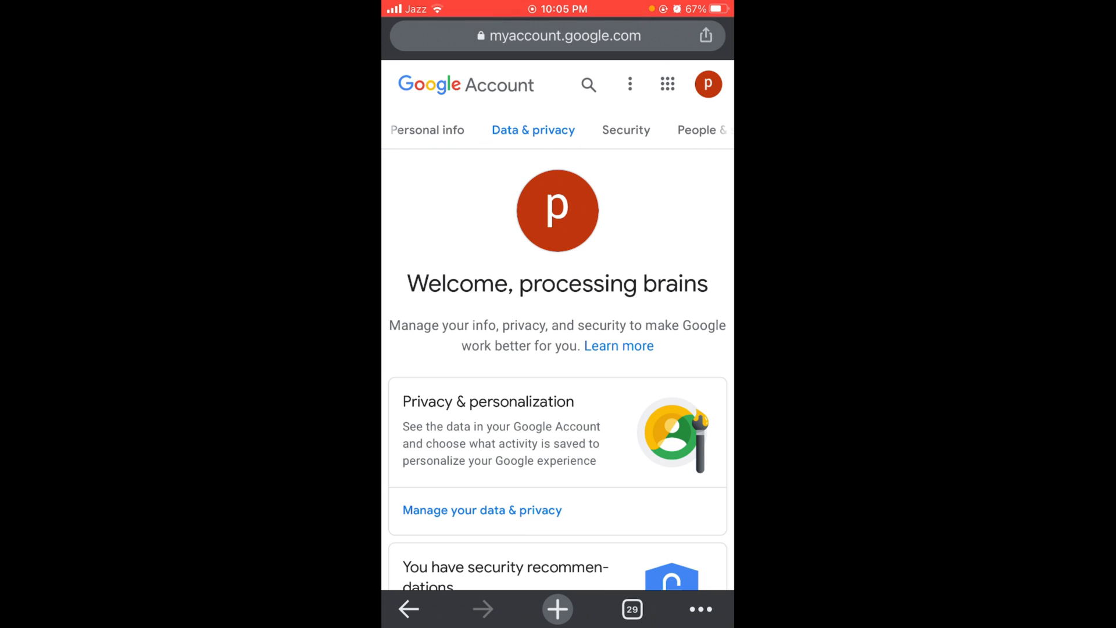
# Step: Switch the Google Account page to its Security section
pyautogui.click(626, 130)
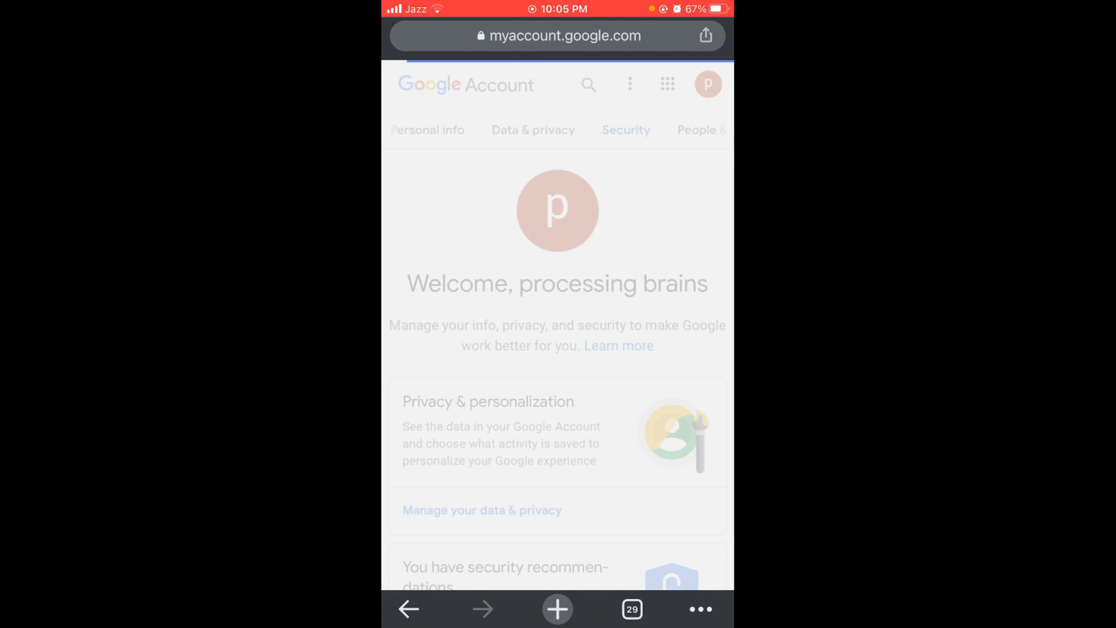
# Step: Reach Your devices in Security and show the full list of signed-in devices
pyautogui.click(626, 129)
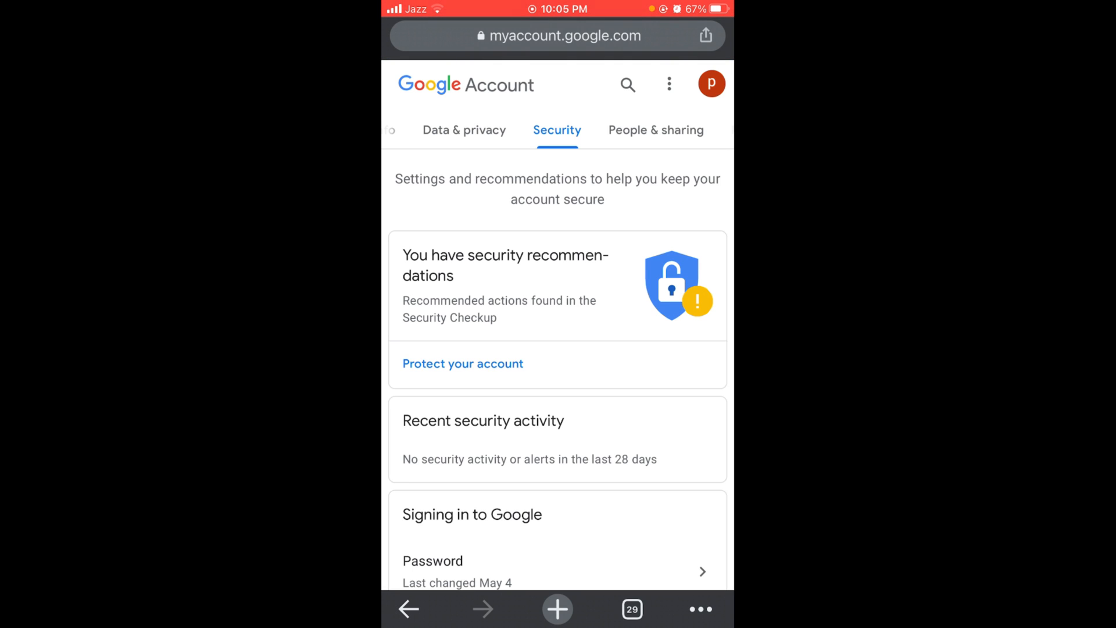
pyautogui.scroll(-3)
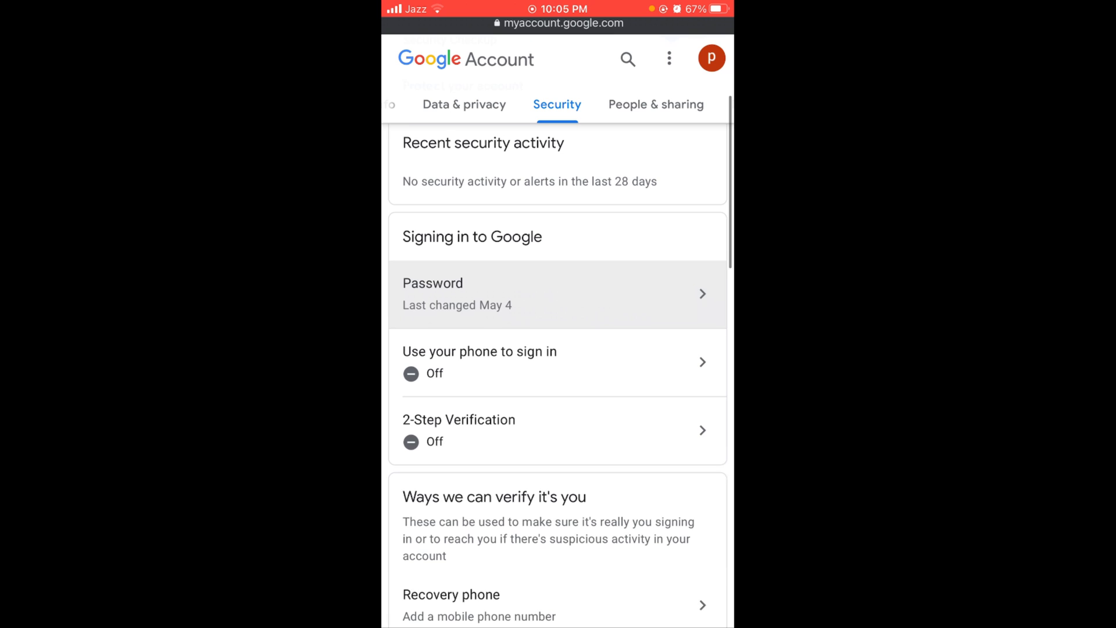
pyautogui.scroll(-3)
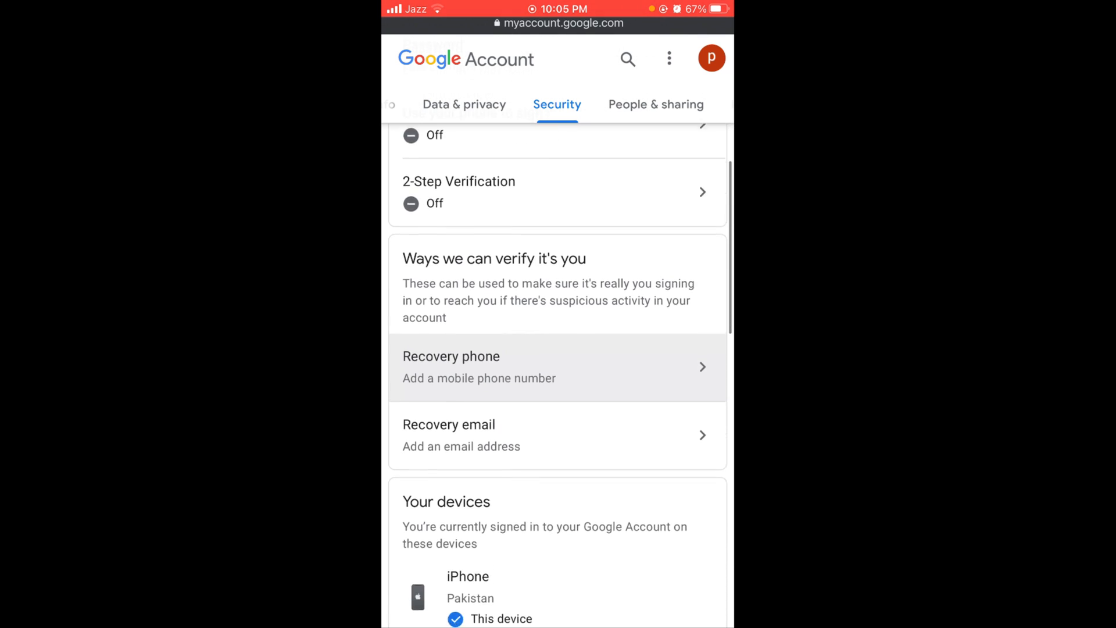
pyautogui.scroll(-3)
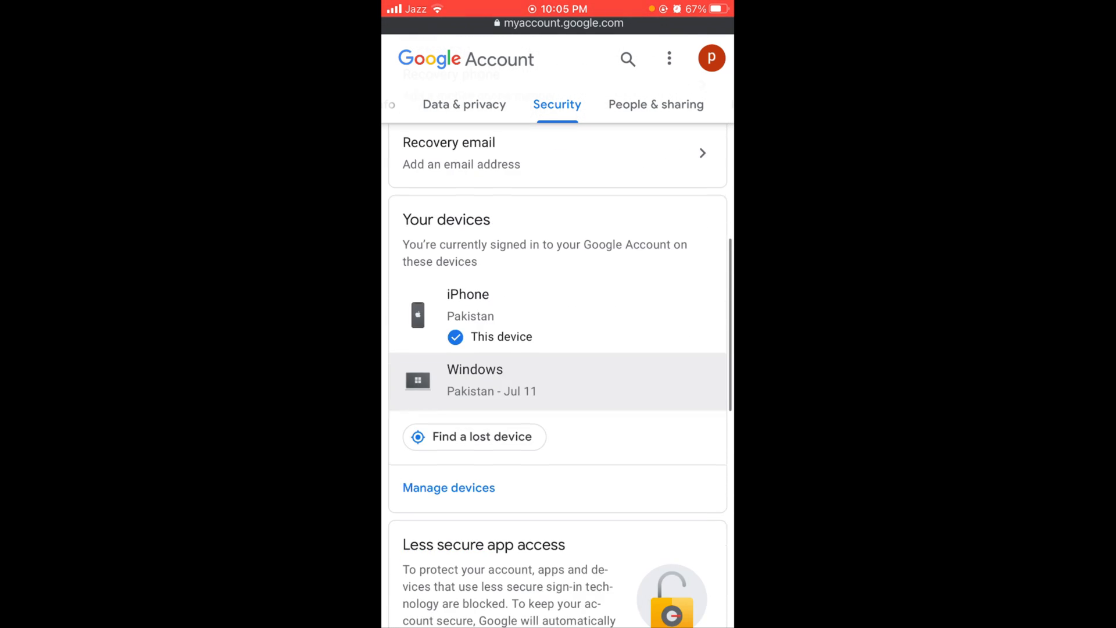
pyautogui.scroll(-3)
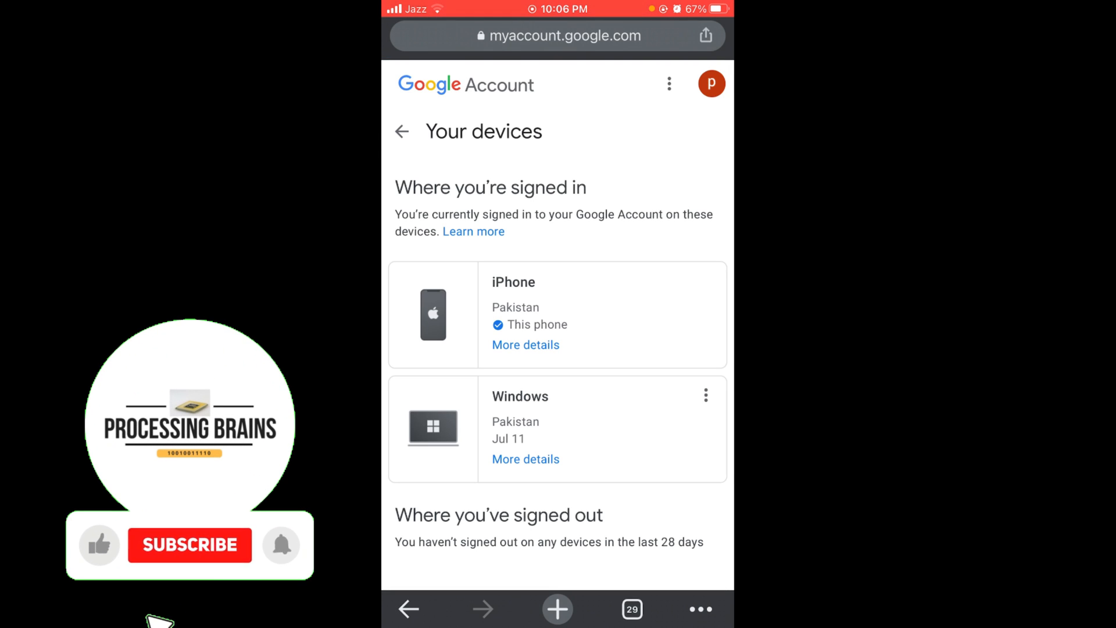
pyautogui.click(190, 544)
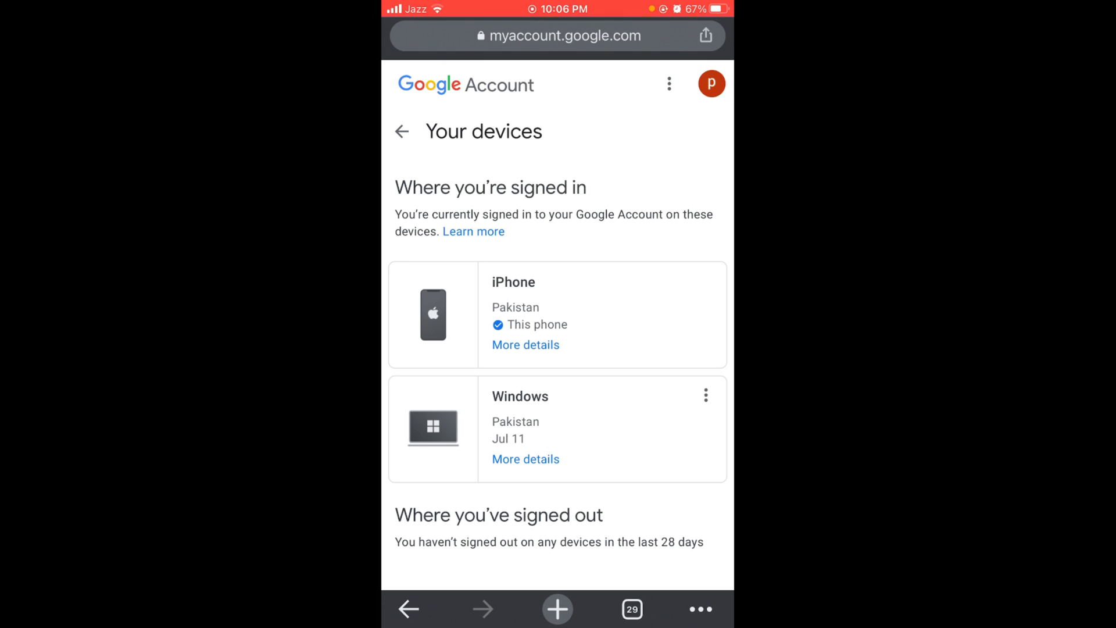
# Step: Reveal the Windows device's options menu offering Sign out
pyautogui.click(704, 395)
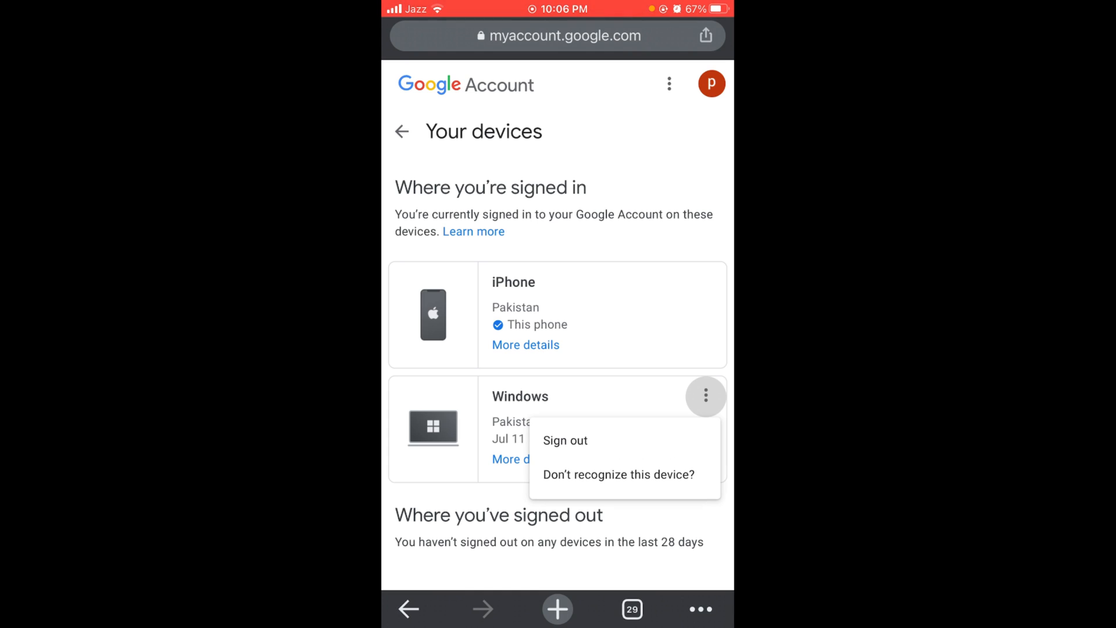